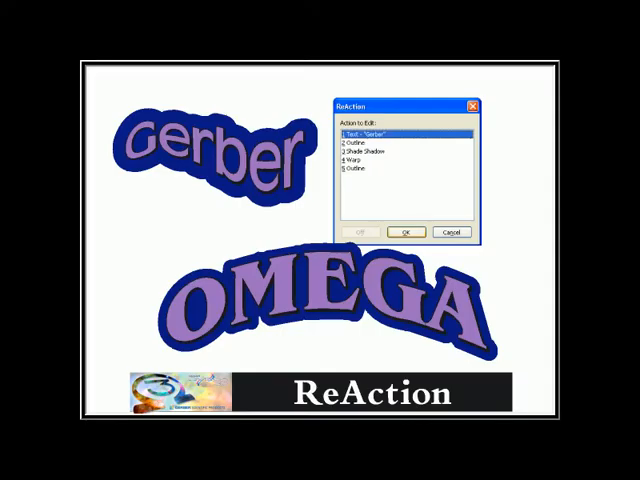
- Open ReAction to list the Gerber text's Text, Outline, Shade Shadow and Warp actions
left_click(407, 231)
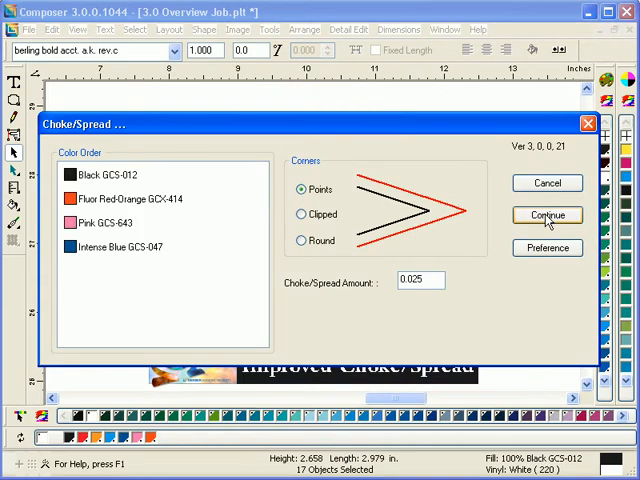
- Confirm the 0.025 pointed-corner choke/spread on the Reliable lettering
left_click(547, 215)
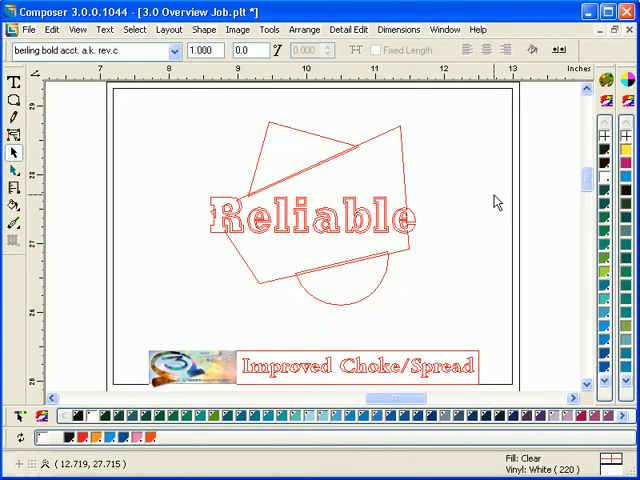